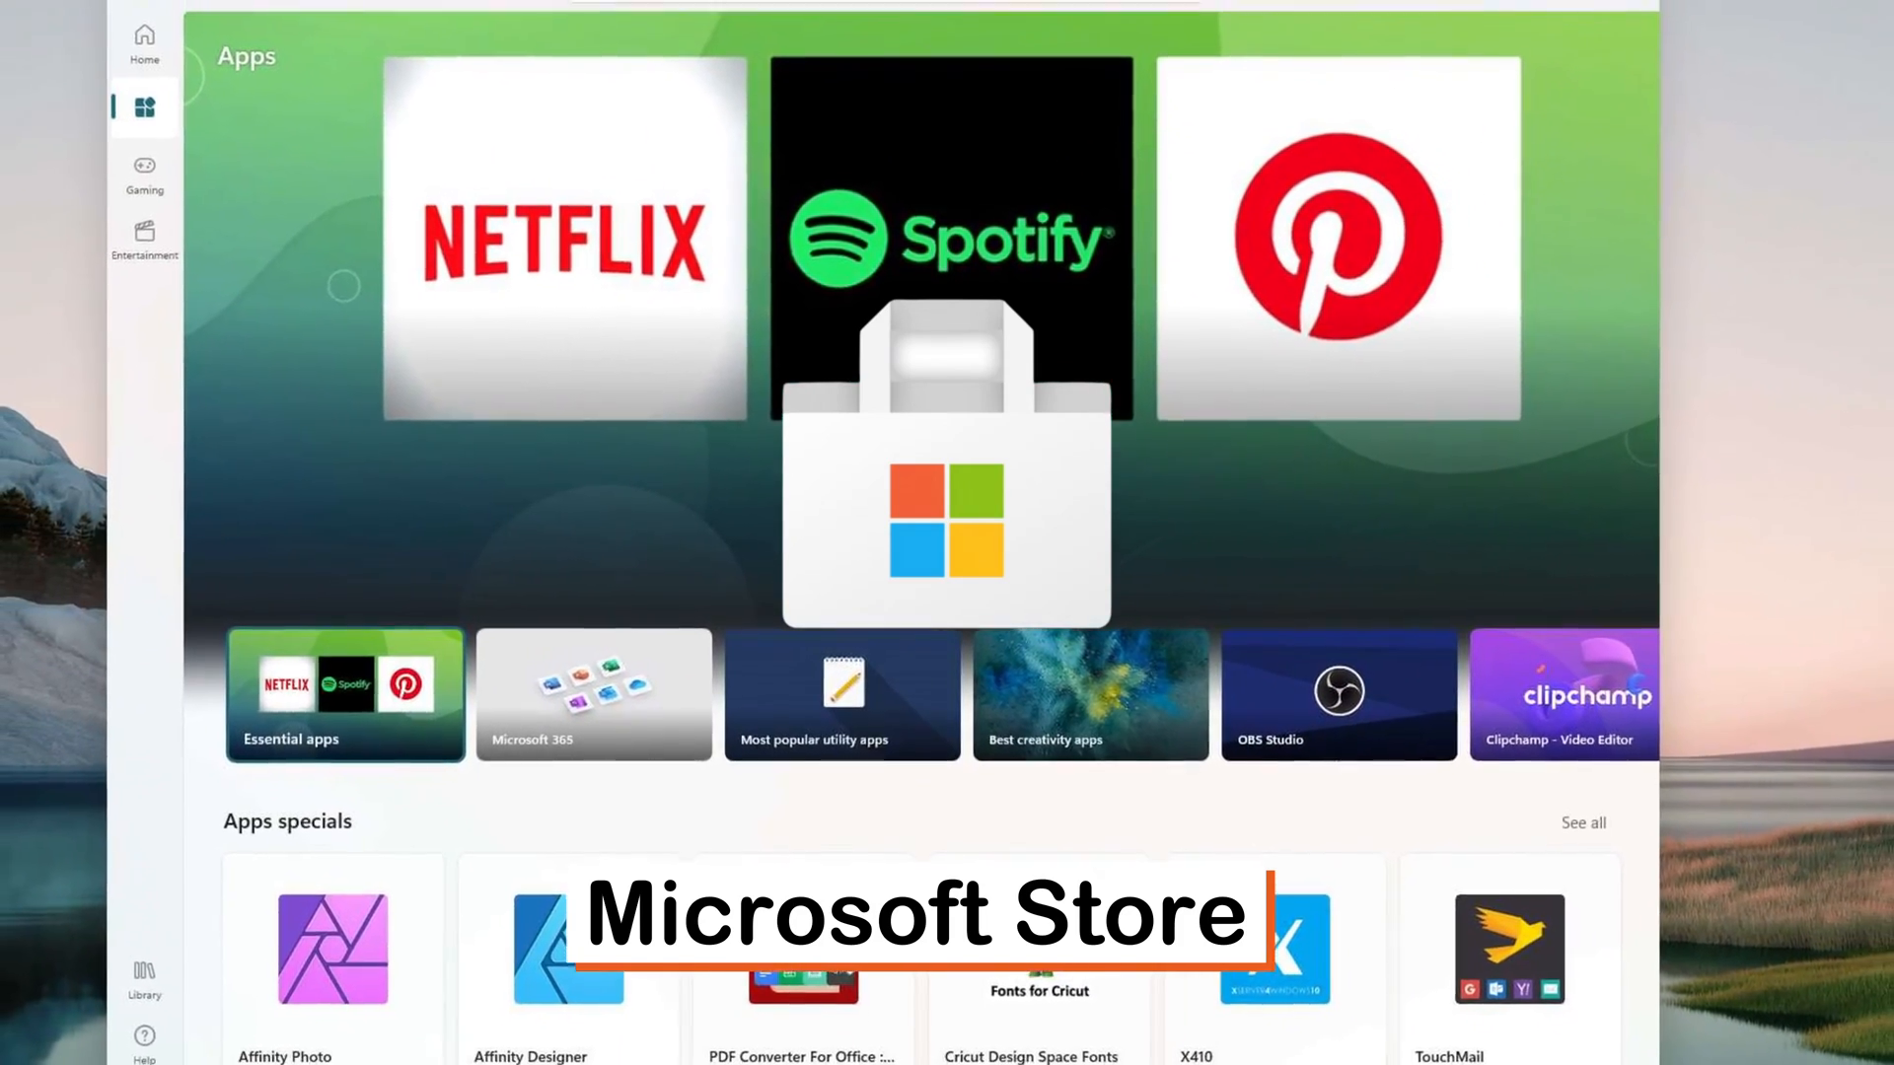
Show the Apps page of Microsoft Store with Essential apps collections and Apps specials
left_click(1497, 61)
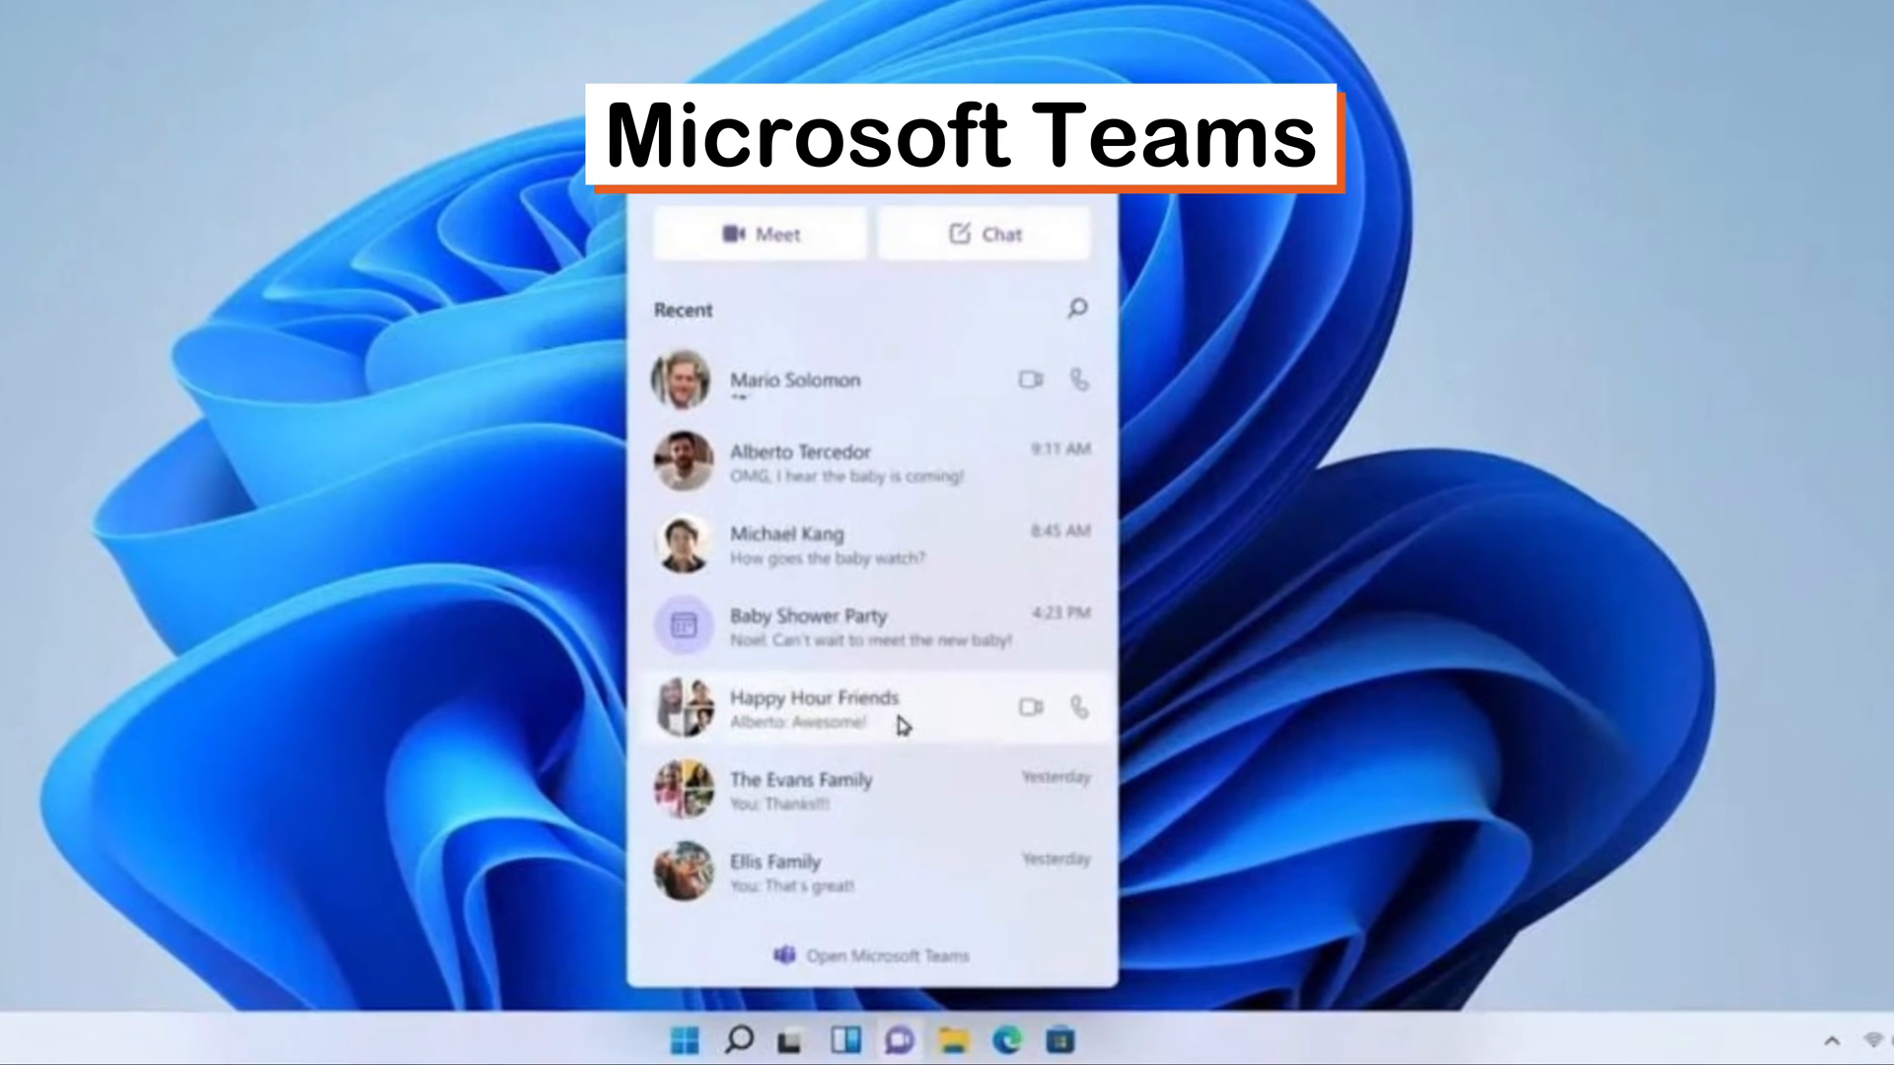
Scroll through the Teams chat flyout of recent friends and family conversations
scroll("up", 3)
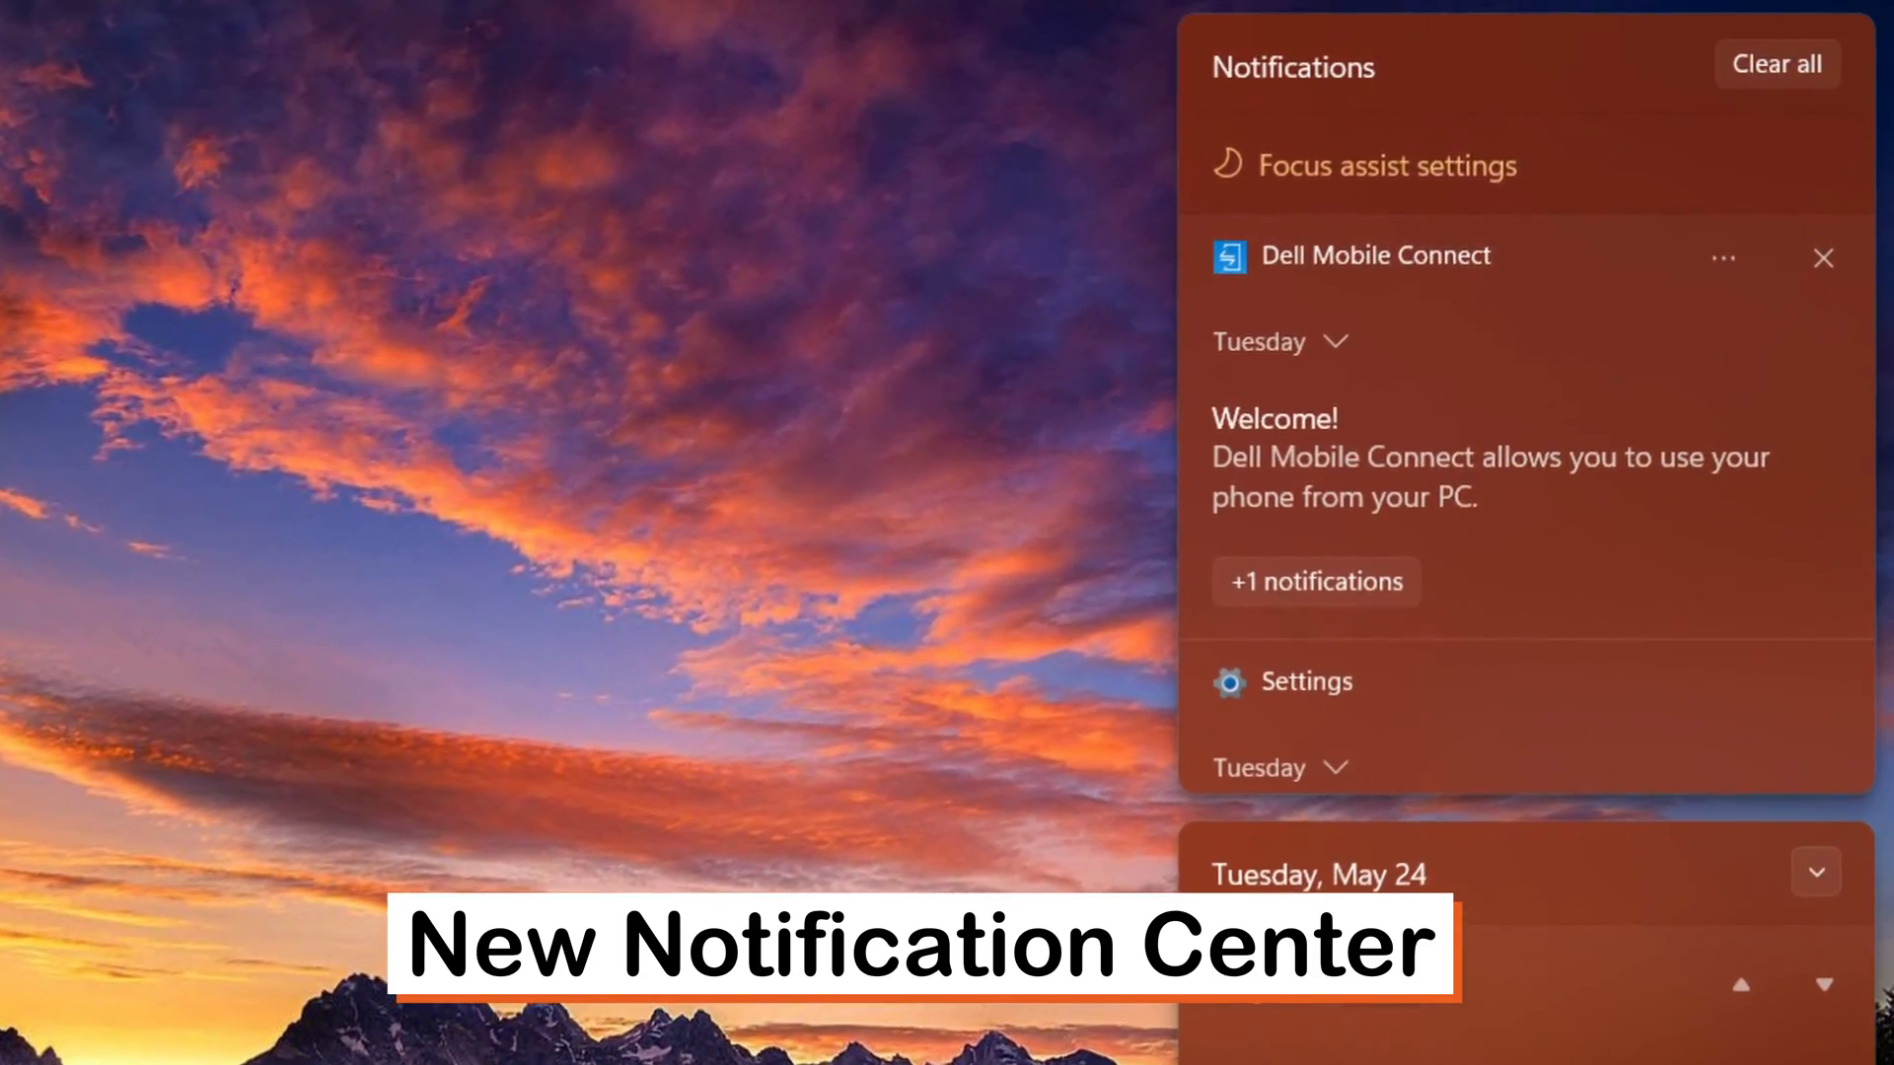
Show the Notification Center with the Dell Mobile Connect welcome notice above the calendar
left_click(1303, 681)
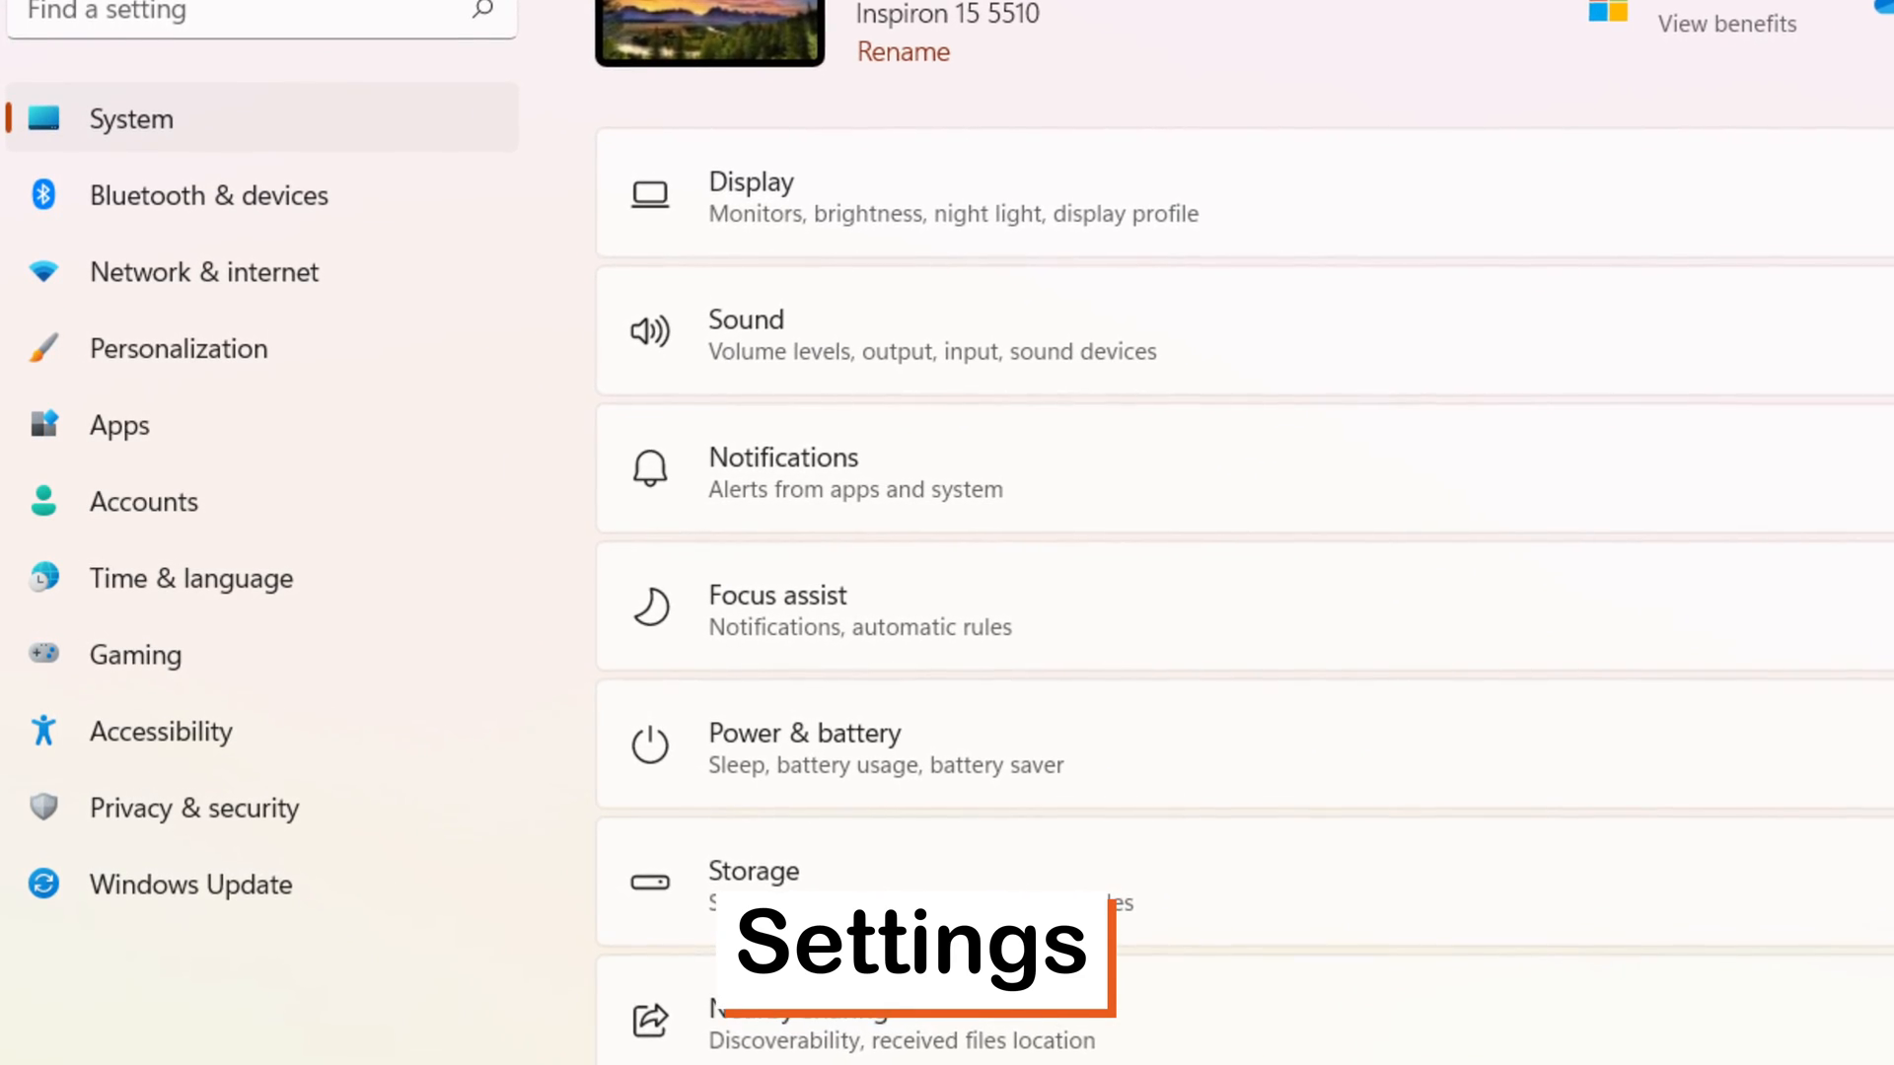
Bring up clipboard history (Win+V) listing recent Edge text and screenshot items
key("win+v")
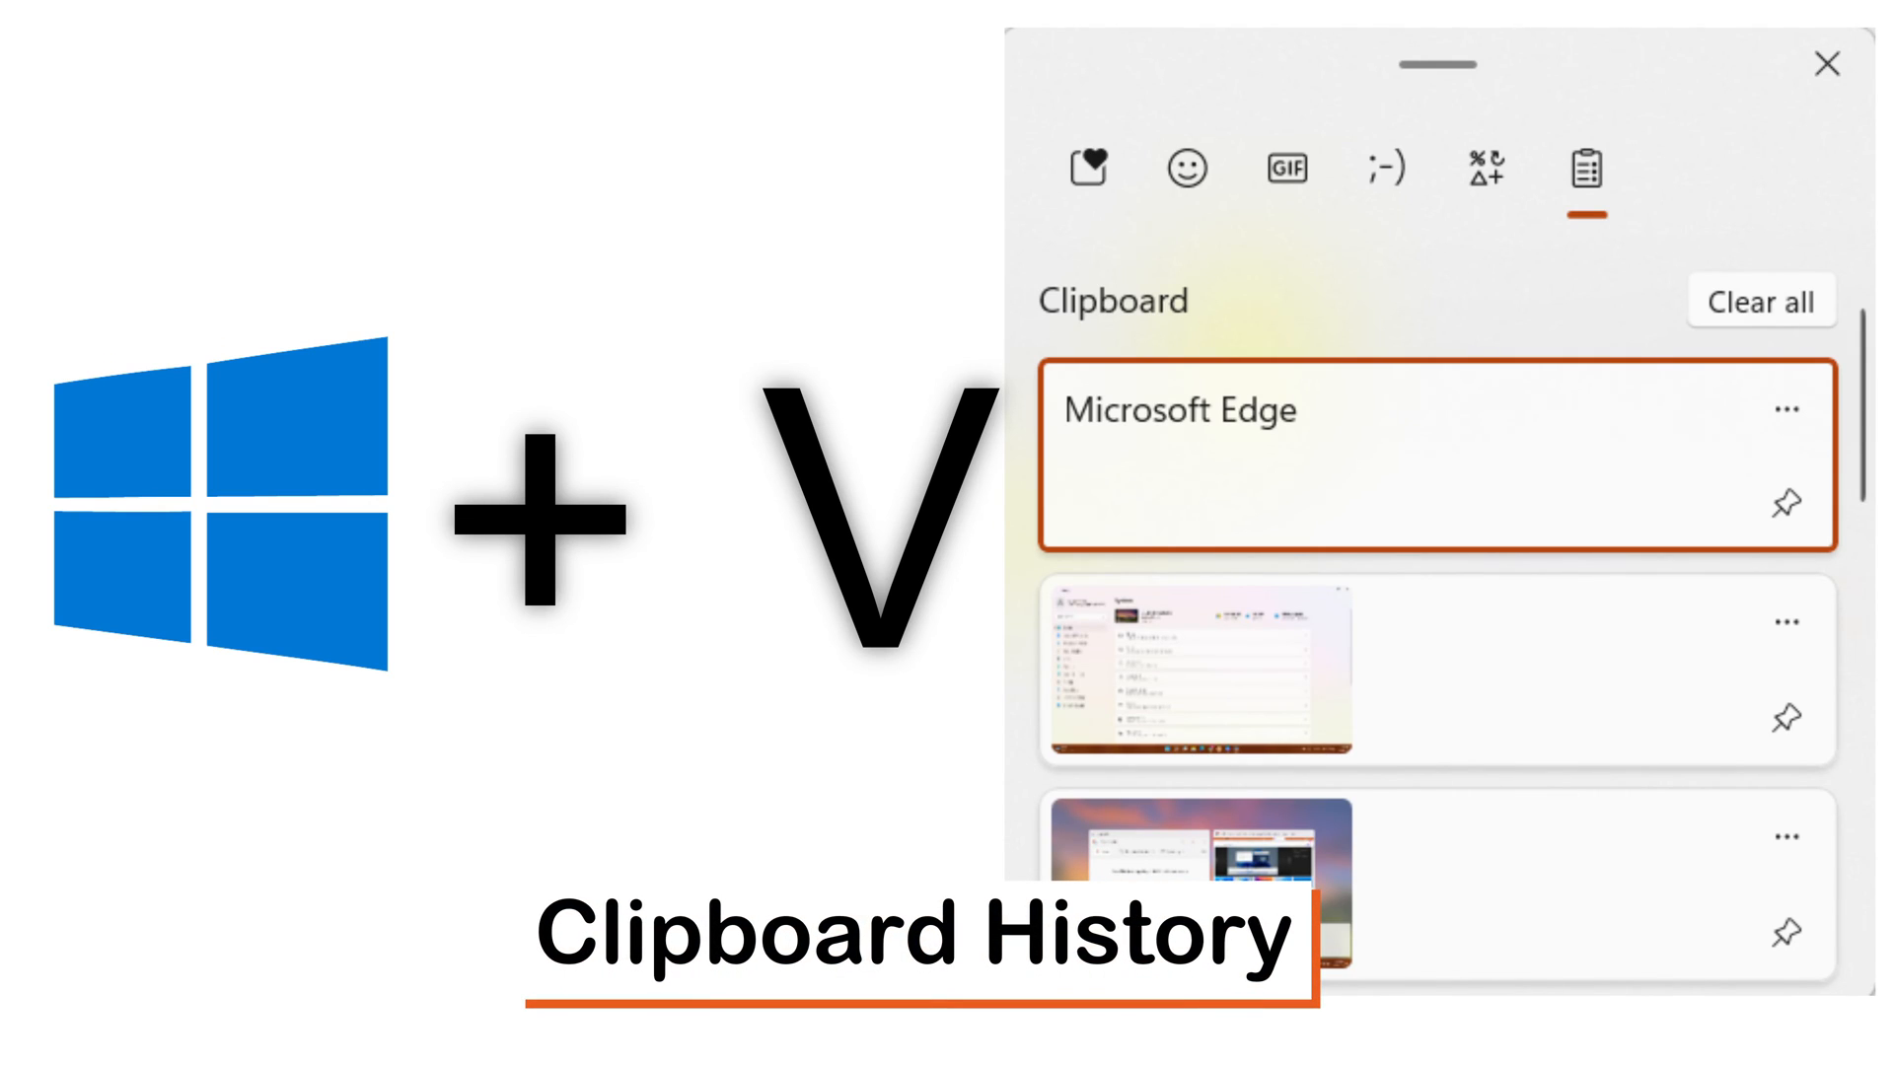